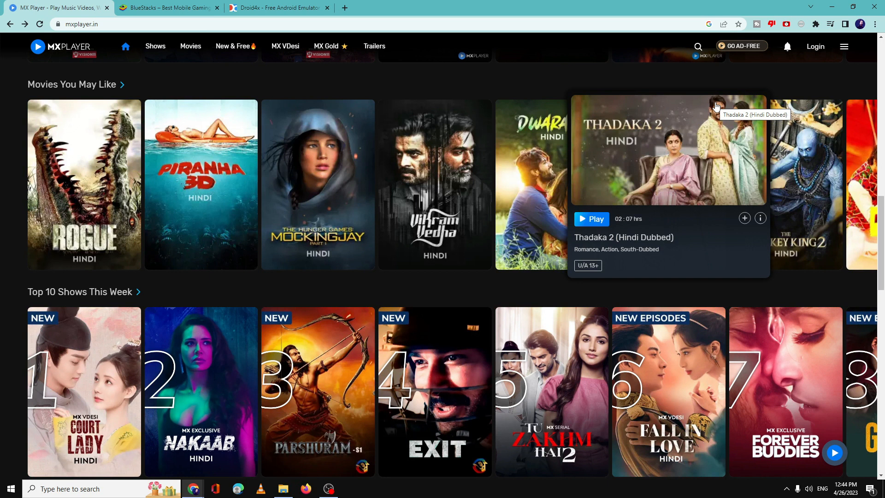
pyautogui.moveTo(634, 103)
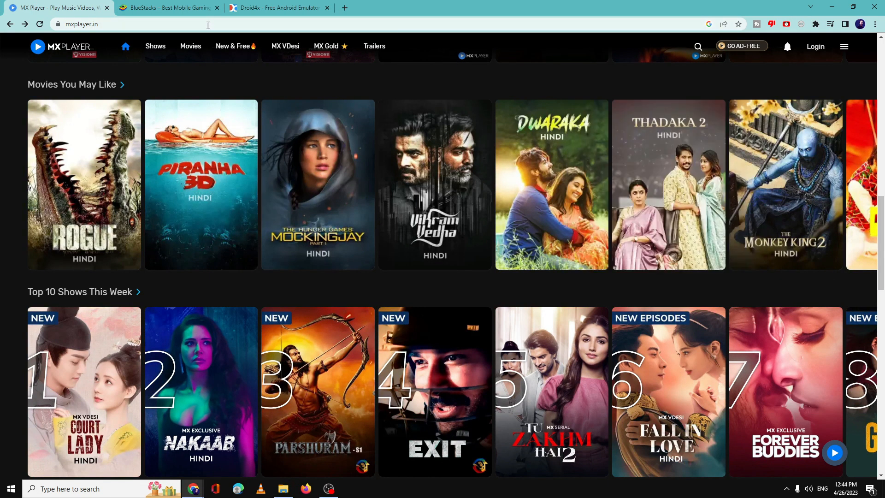
pyautogui.moveTo(316, 127)
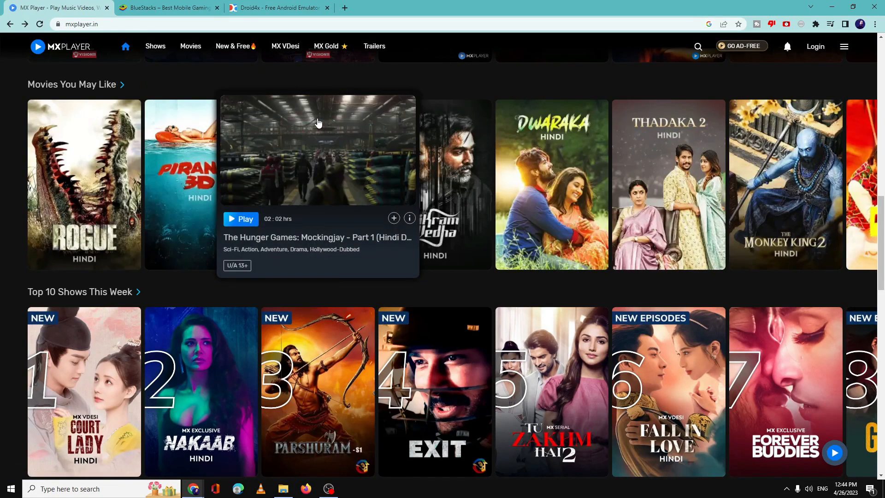
# Visit the BlueStacks home page, then launch the installed BlueStacks 5 from Windows Start.
pyautogui.scroll(-3)
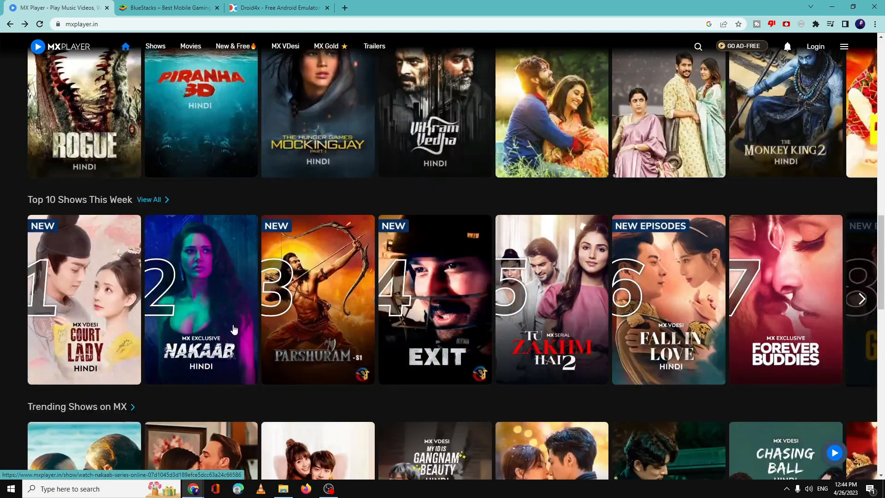
pyautogui.moveTo(434, 299)
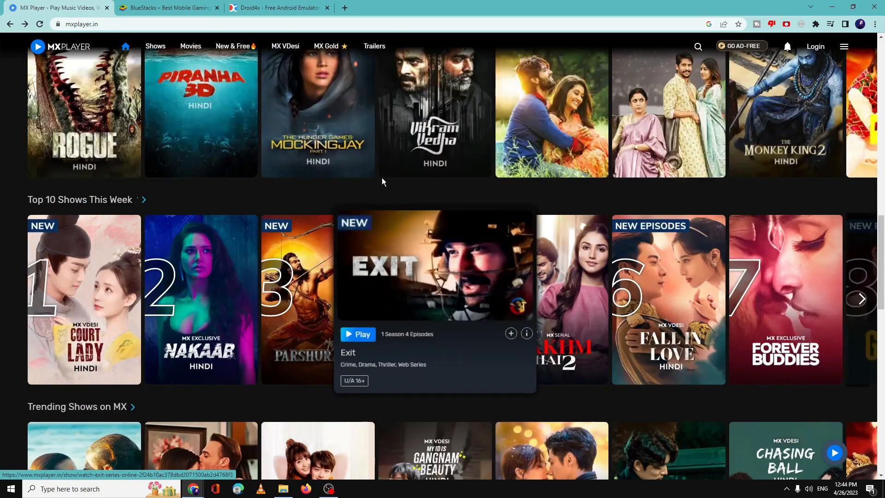
pyautogui.moveTo(224, 105)
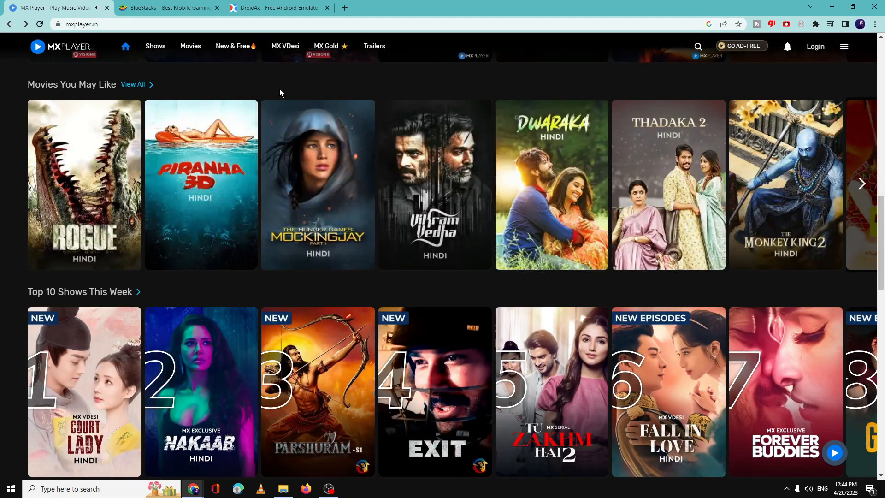
pyautogui.moveTo(317, 184)
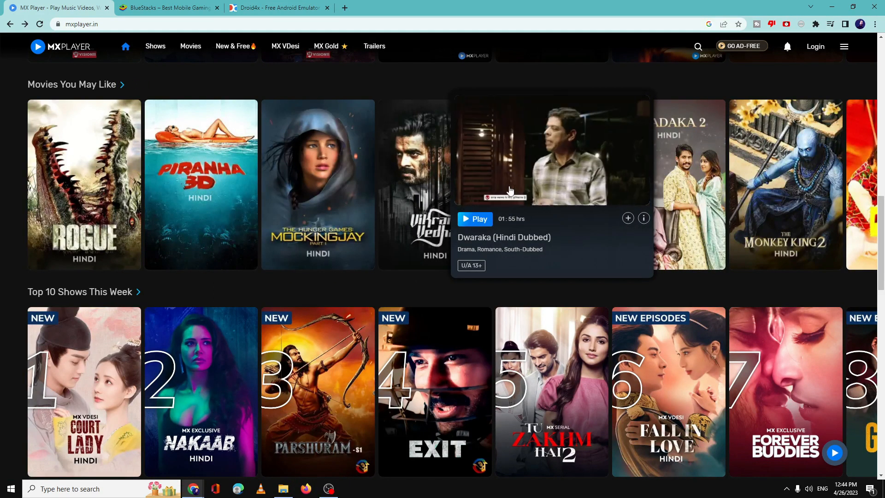
pyautogui.moveTo(509, 187)
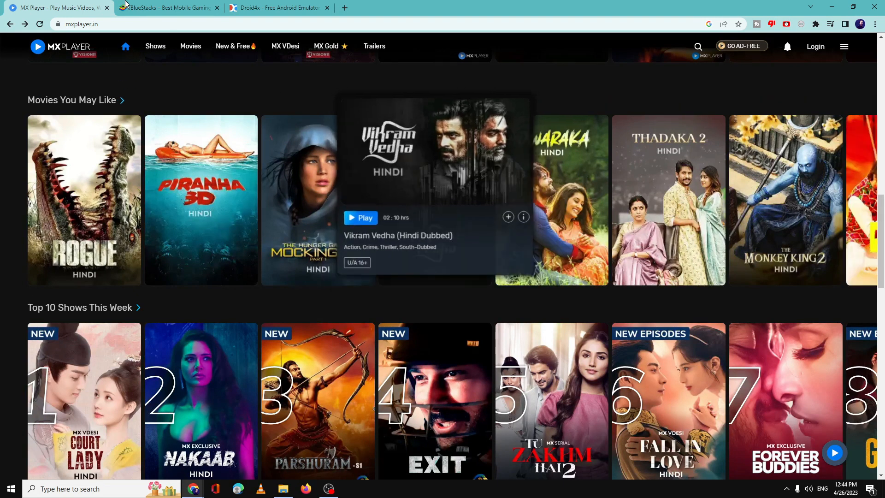
pyautogui.click(168, 7)
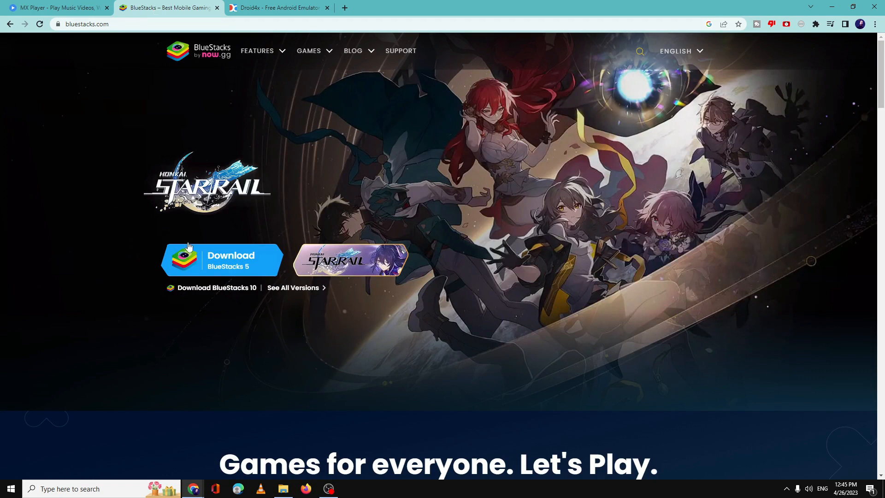
pyautogui.moveTo(225, 259)
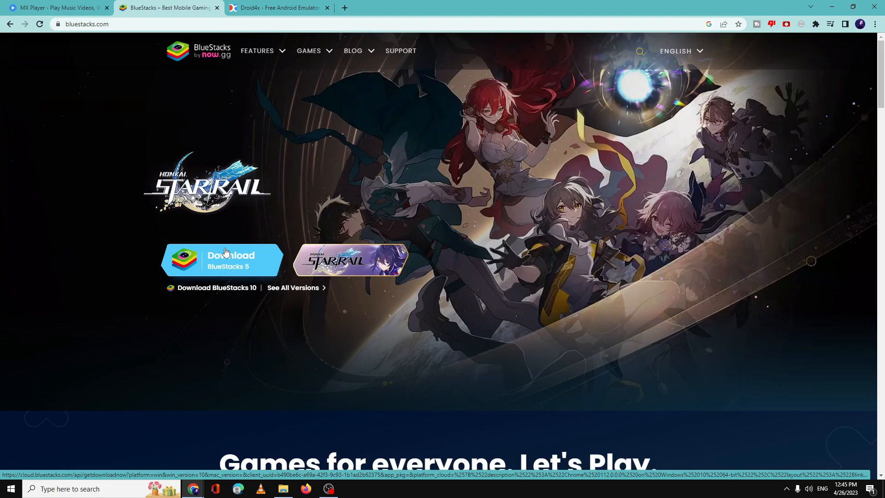
pyautogui.moveTo(225, 255)
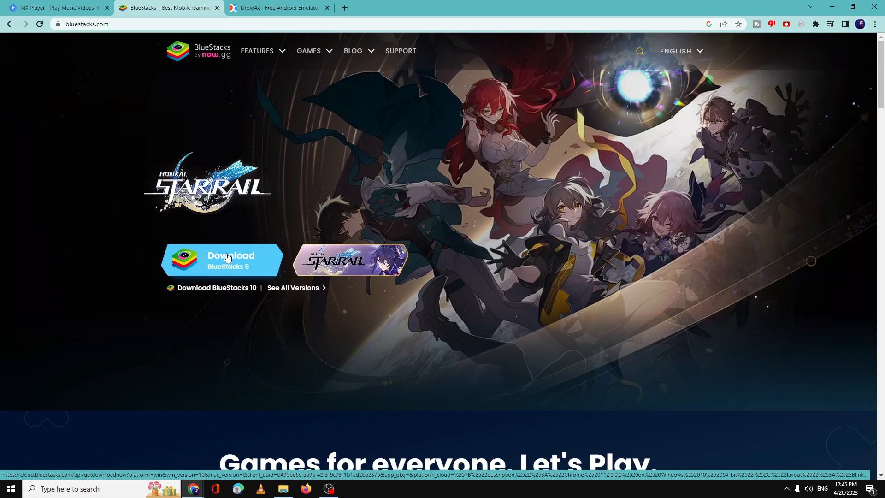
pyautogui.moveTo(233, 248)
pyautogui.write('blues')
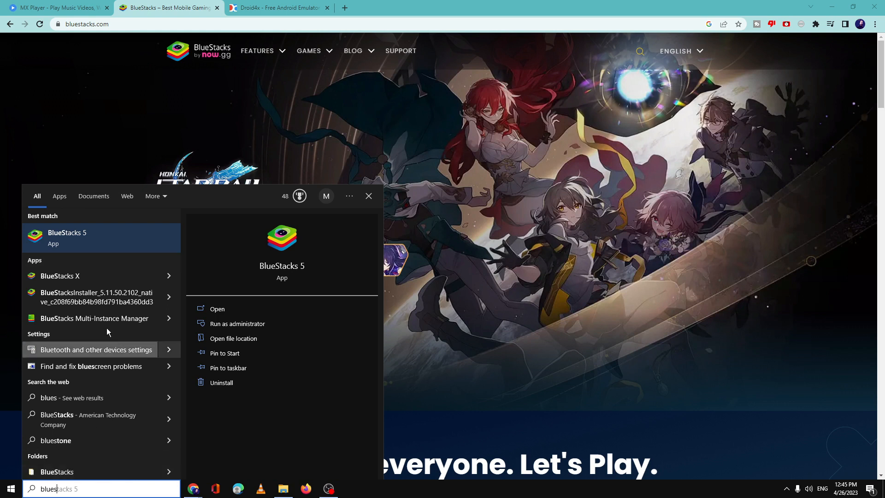
pyautogui.click(216, 309)
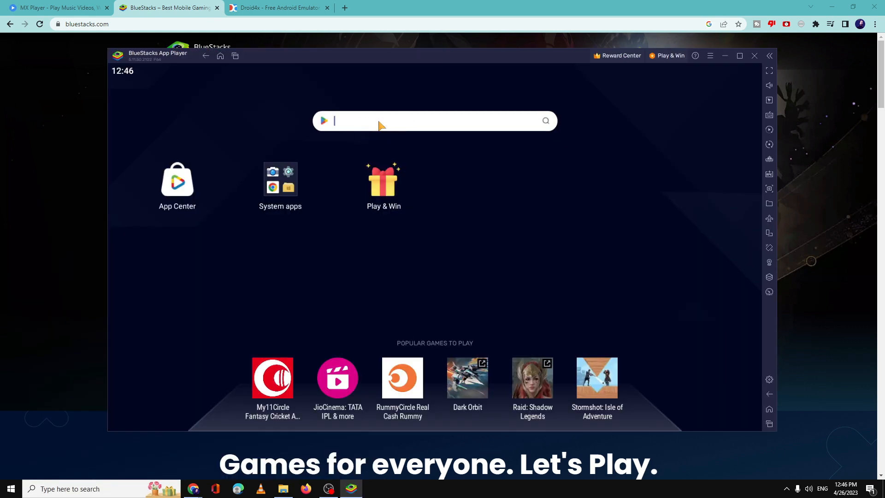
# Search the Play Store for 'mxplayer' and install MX Player: Videos, OTT & Games.
pyautogui.write('mx')
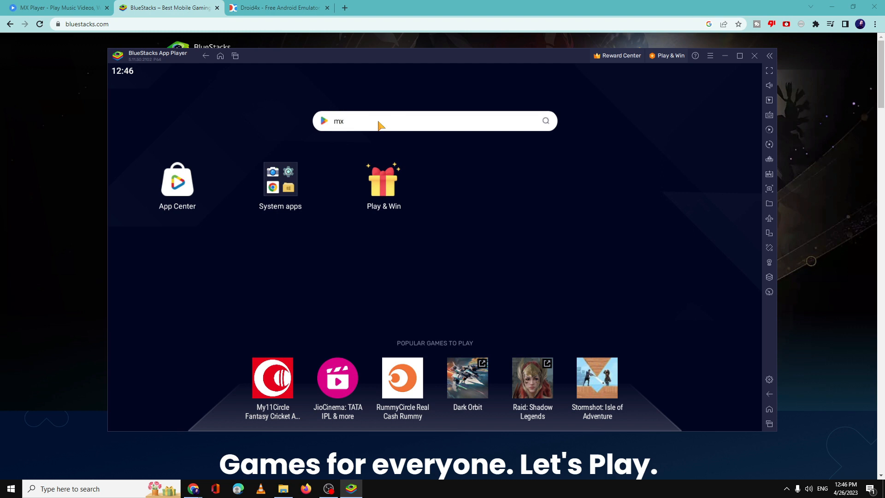
pyautogui.write('player')
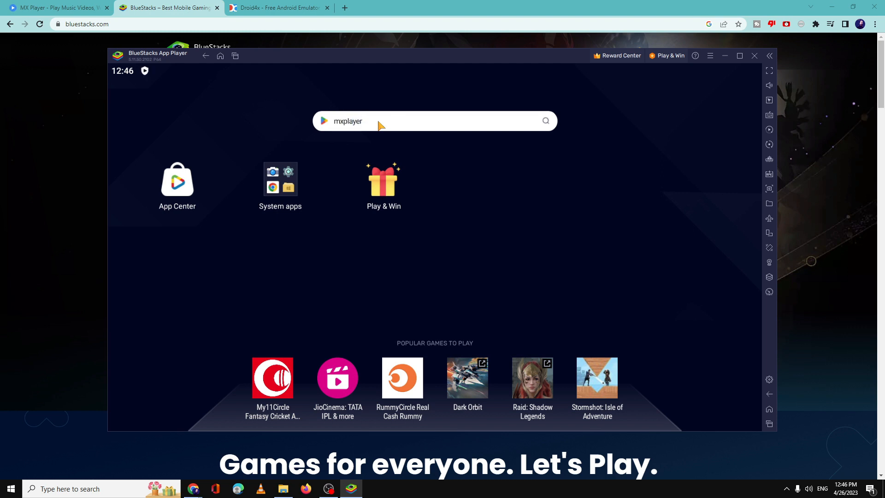
pyautogui.click(544, 120)
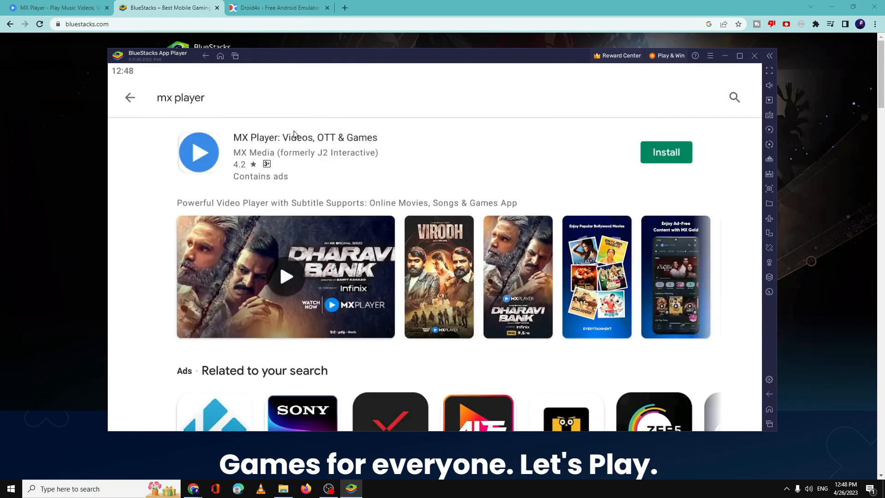
pyautogui.click(665, 152)
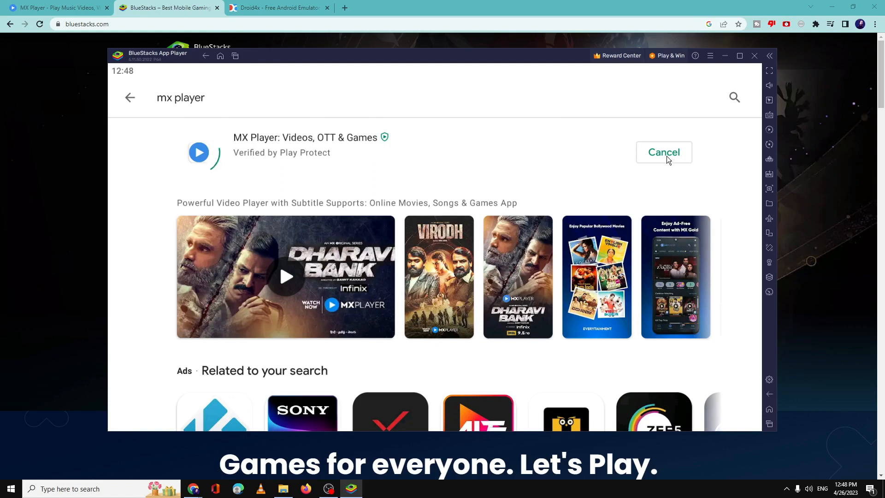
pyautogui.scroll(-3)
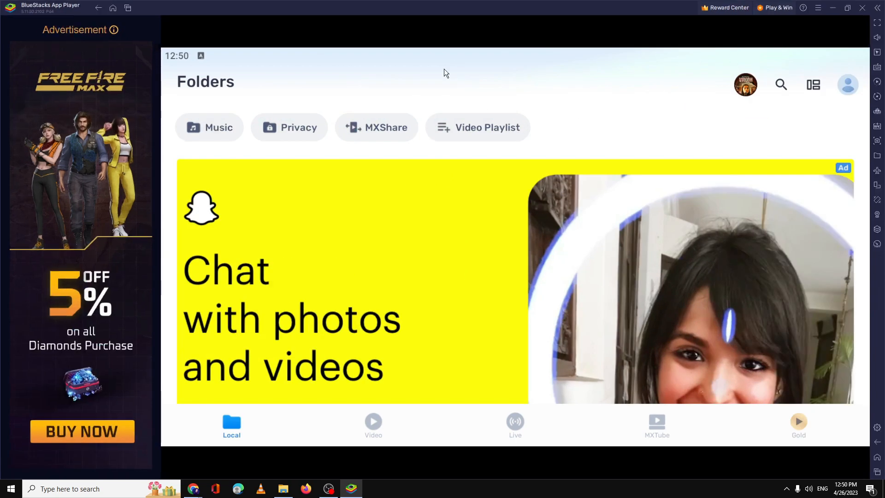
pyautogui.moveTo(350, 202)
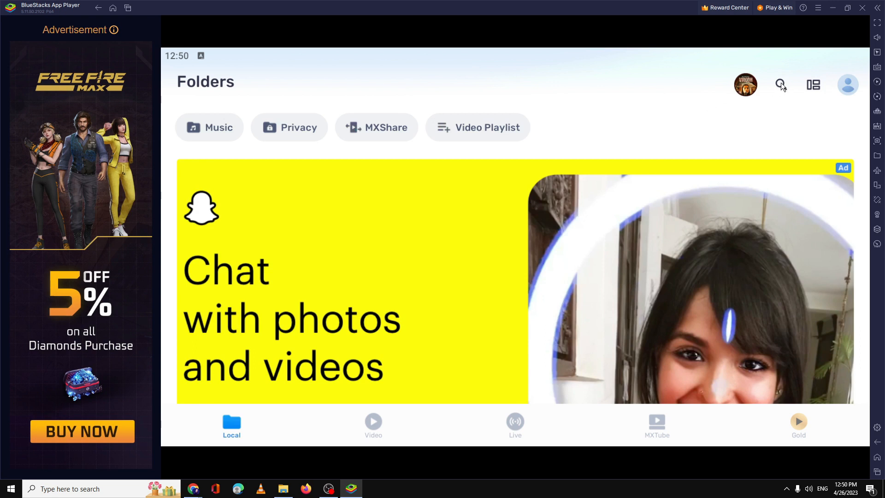
pyautogui.moveTo(214, 130)
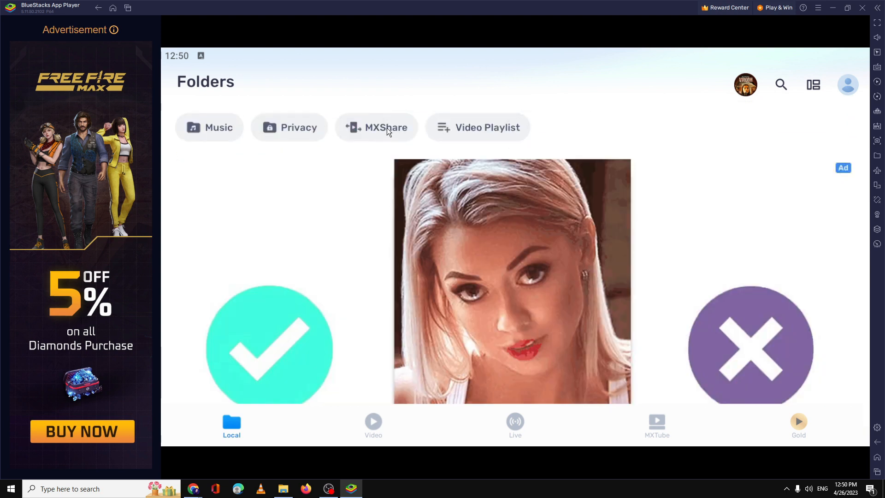
pyautogui.moveTo(381, 141)
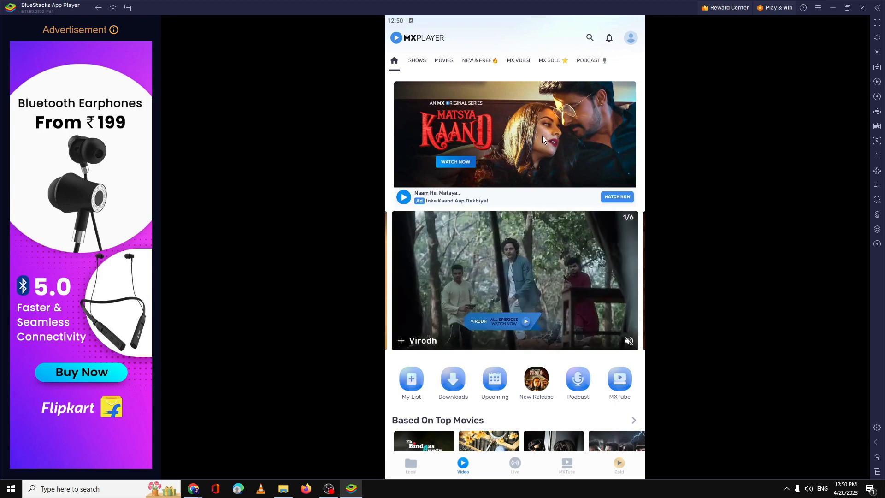
# Scroll through MX Player's Video section inside BlueStacks.
pyautogui.scroll(-3)
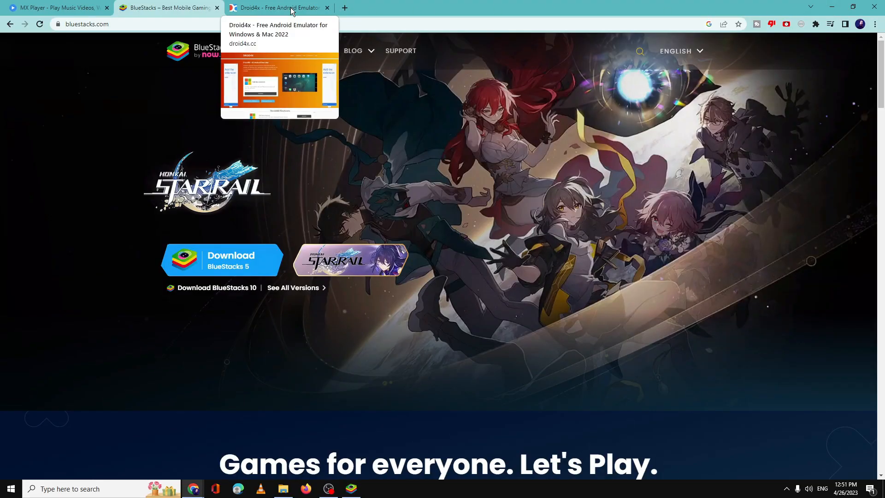
# Show the Droid4X page with its Download For Windows and Download For Mac buttons.
pyautogui.click(276, 8)
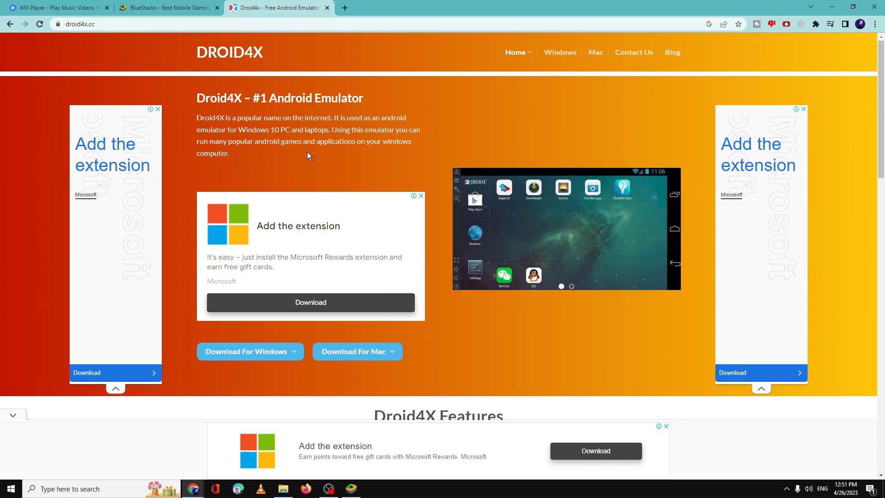
pyautogui.scroll(-3)
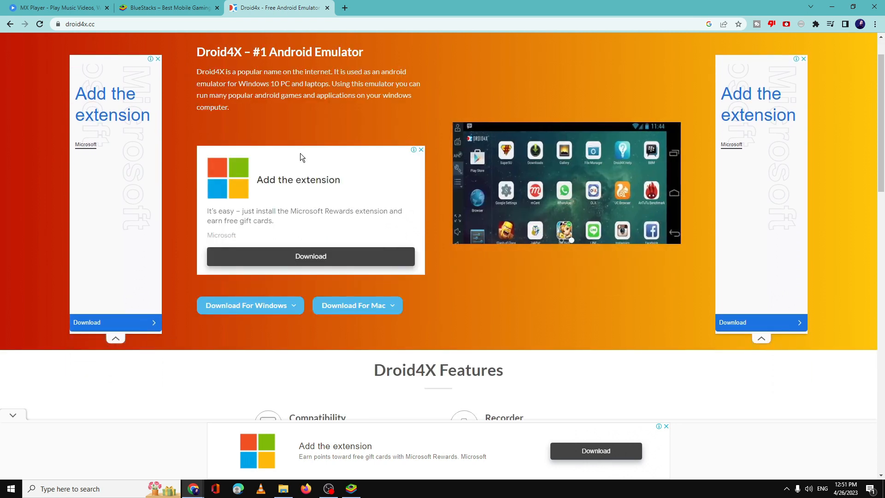